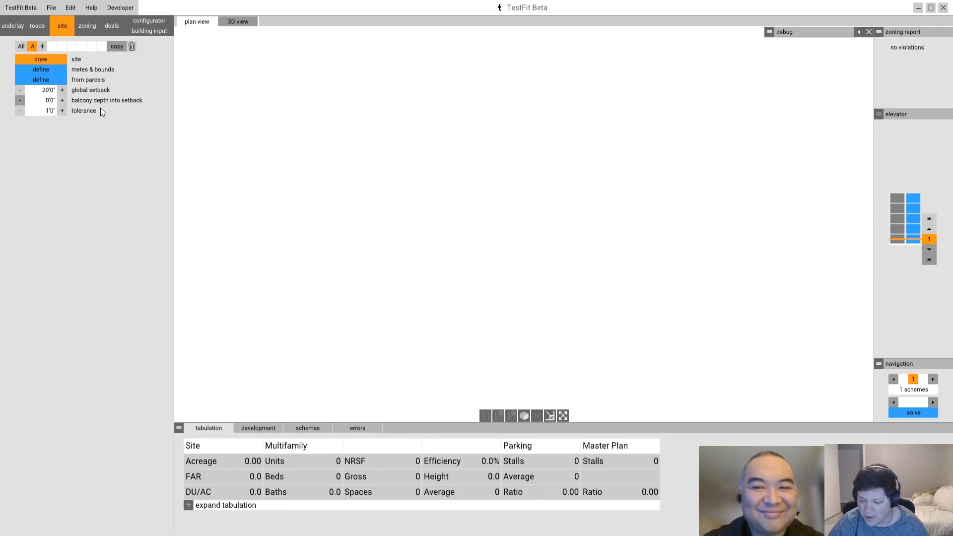
pyautogui.moveTo(155, 79)
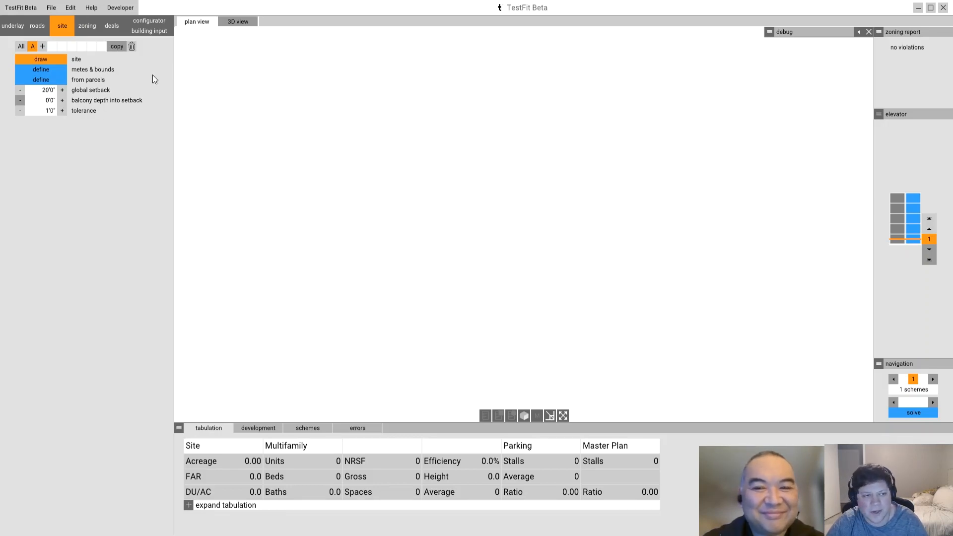
pyautogui.moveTo(425, 165)
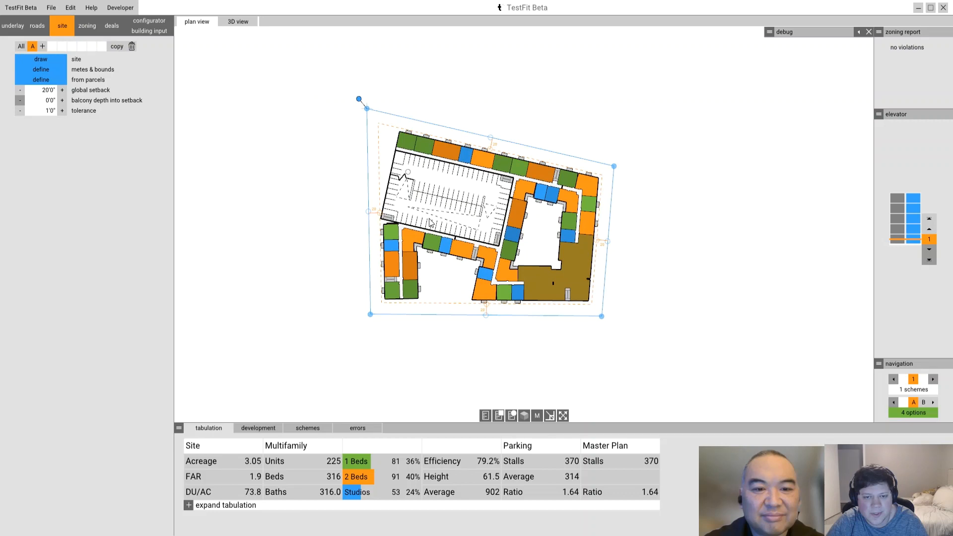
# Step: Apply the parking preset from the configurator, filling the site with a 1,580-stall garage
pyautogui.click(149, 19)
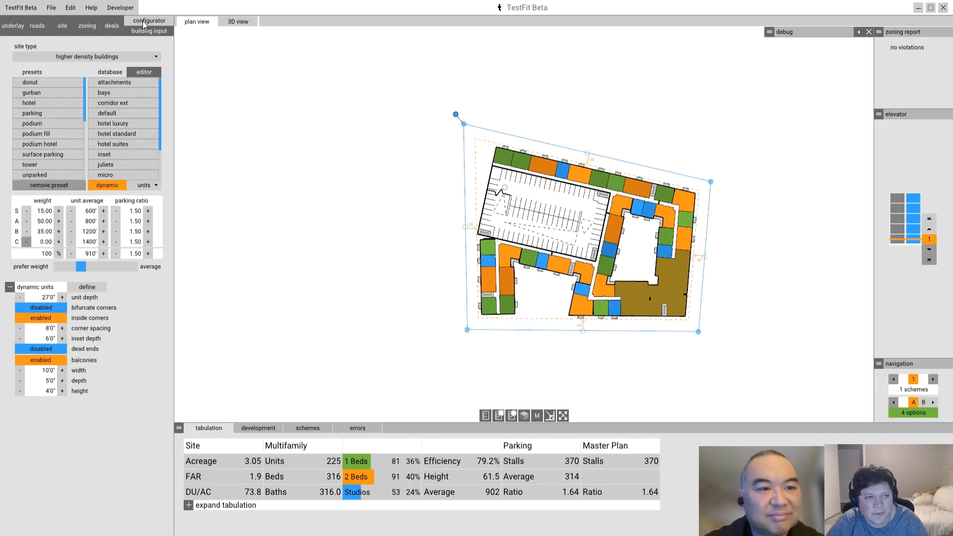
pyautogui.click(32, 114)
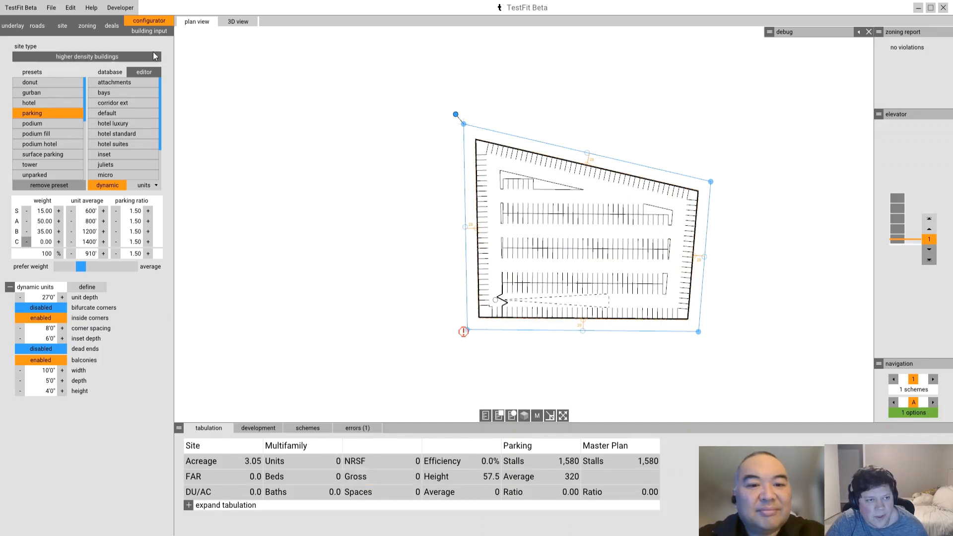
# Step: Enable the column buffer in garage inputs (1,459 stalls) and refresh the column data
pyautogui.click(149, 30)
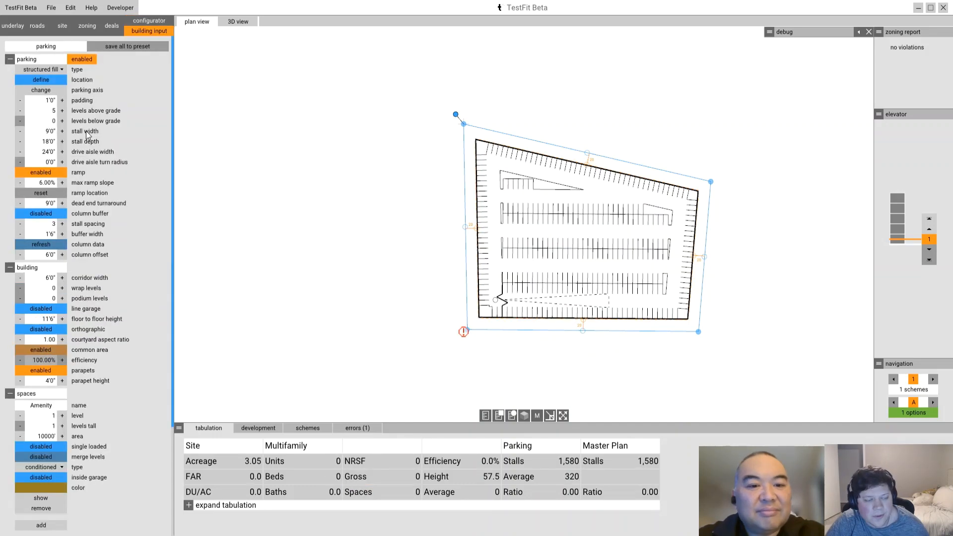
pyautogui.click(41, 224)
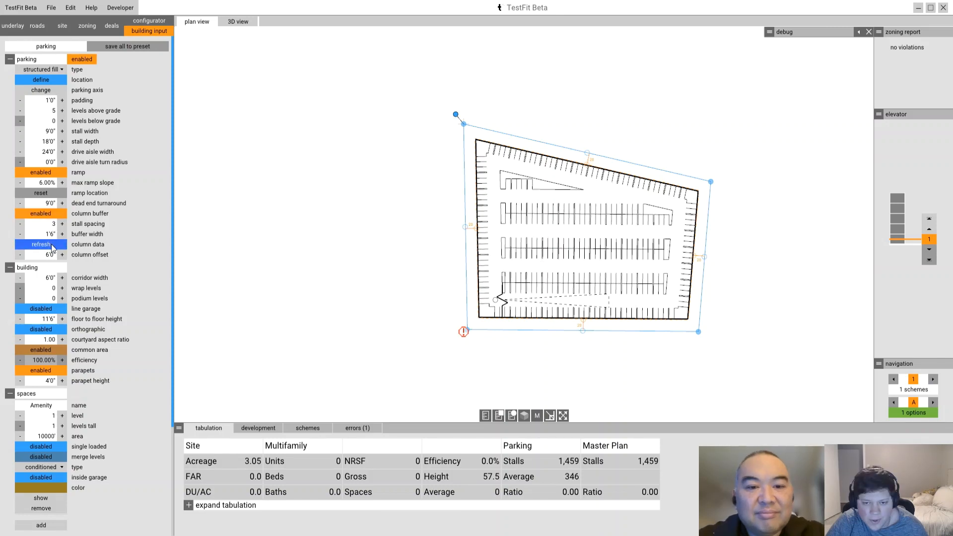
pyautogui.click(41, 245)
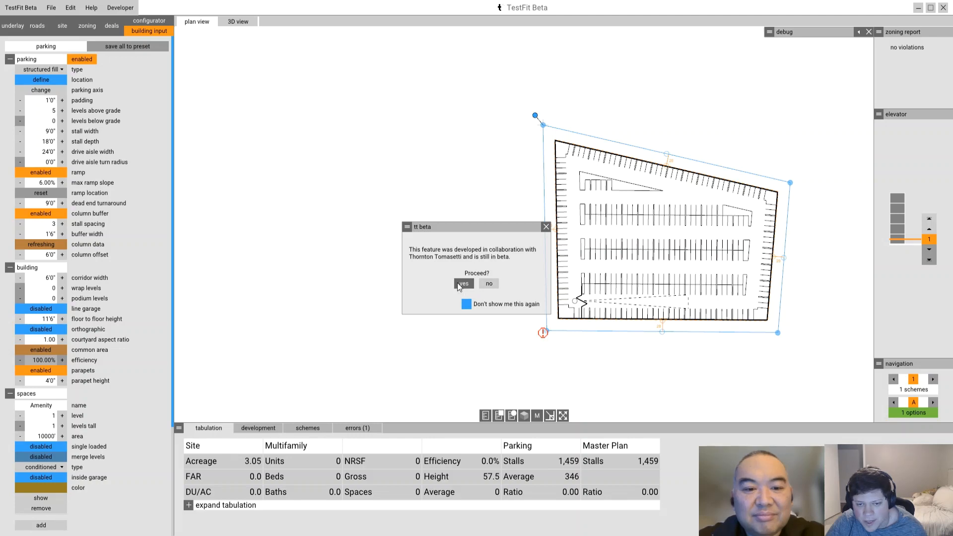
pyautogui.click(463, 284)
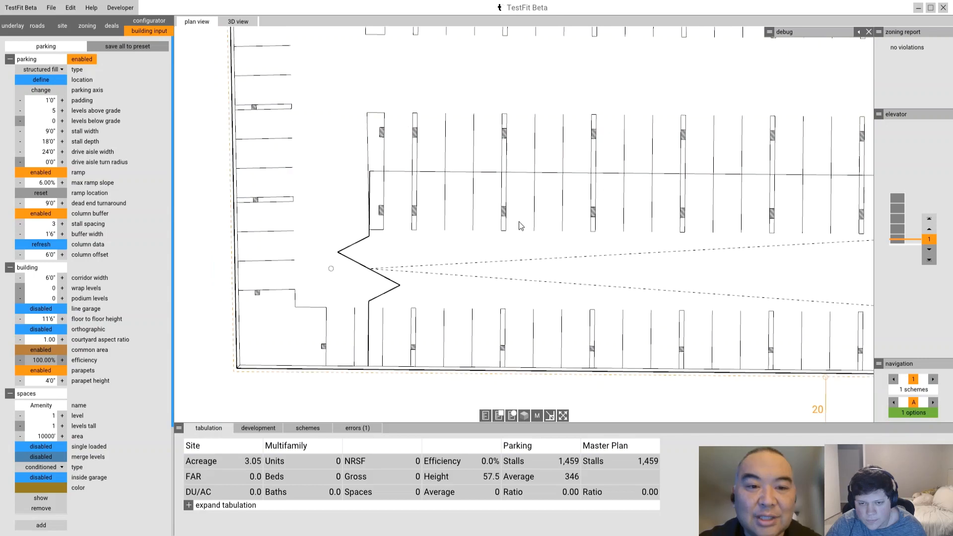
pyautogui.moveTo(352, 240)
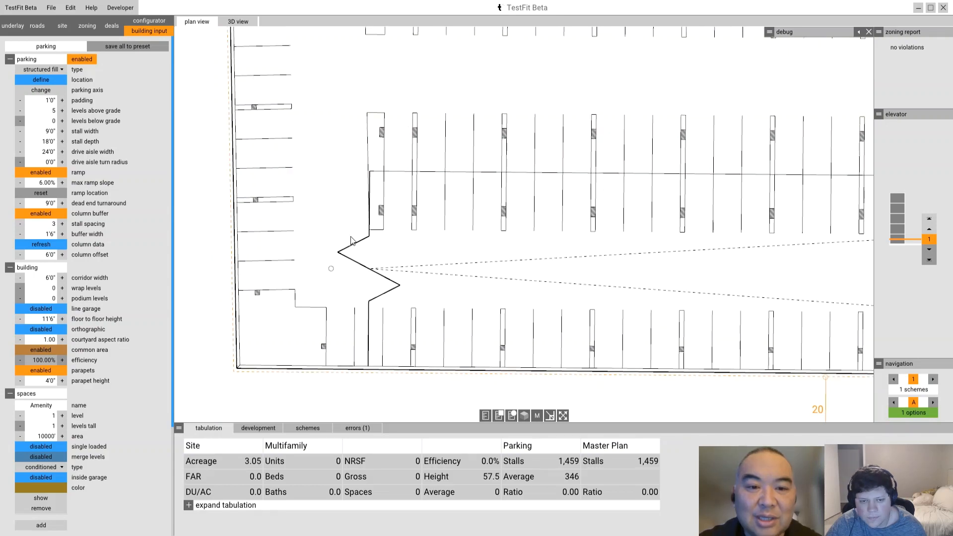
pyautogui.moveTo(461, 169)
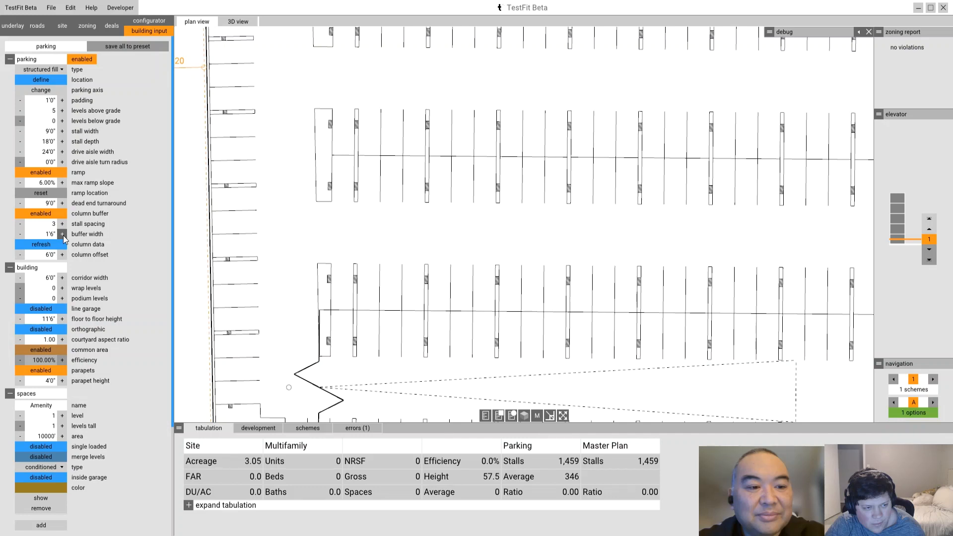
# Step: Increase the column buffer width to 3'0" and refresh column data, reducing to 1,370 stalls
pyautogui.click(62, 236)
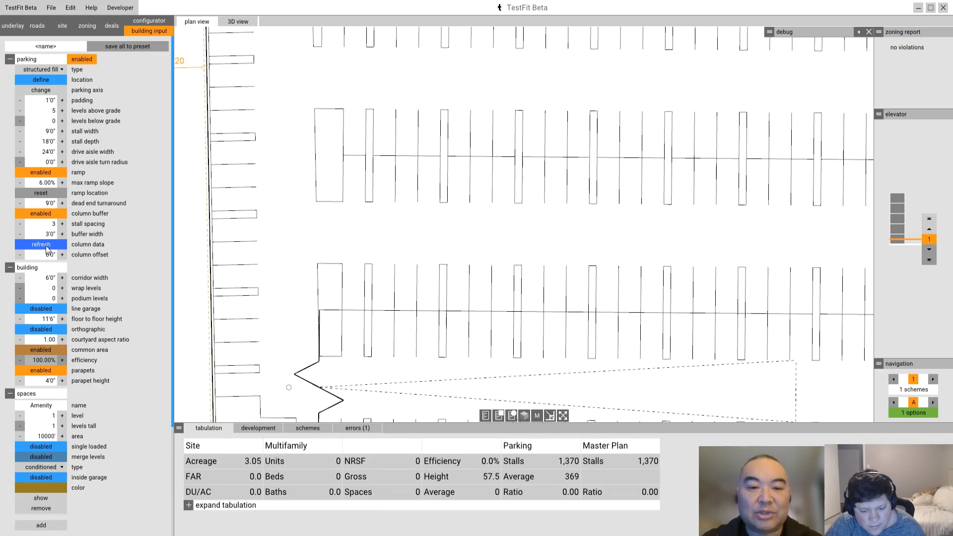
pyautogui.click(40, 244)
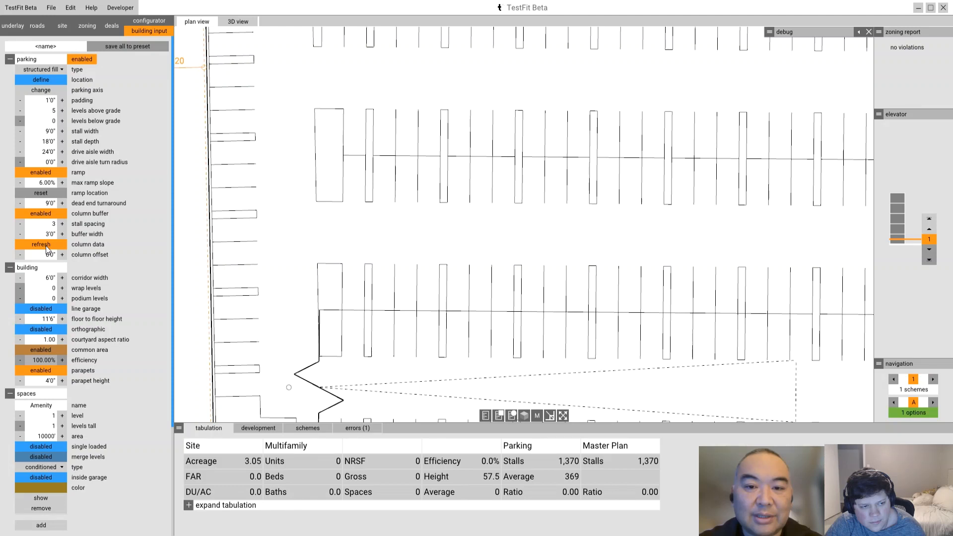
# Step: Regenerate the columns with the 3'0" buffer, keeping the garage at 1,370 stalls
pyautogui.click(40, 244)
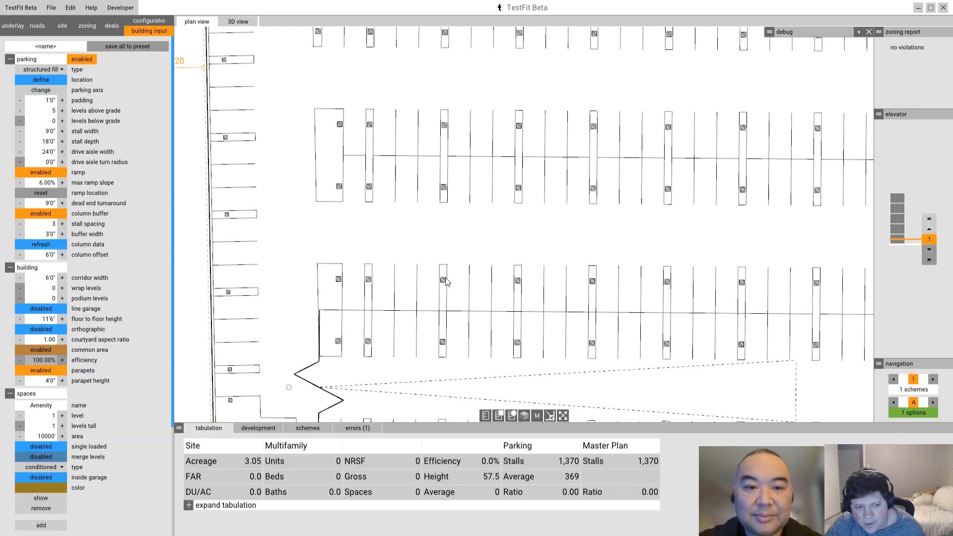
pyautogui.moveTo(426, 254)
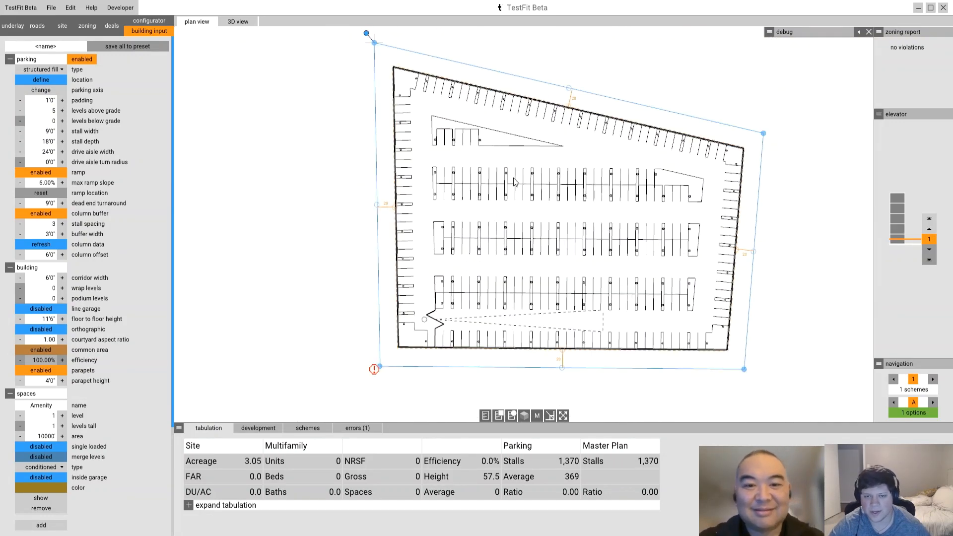
pyautogui.moveTo(525, 148)
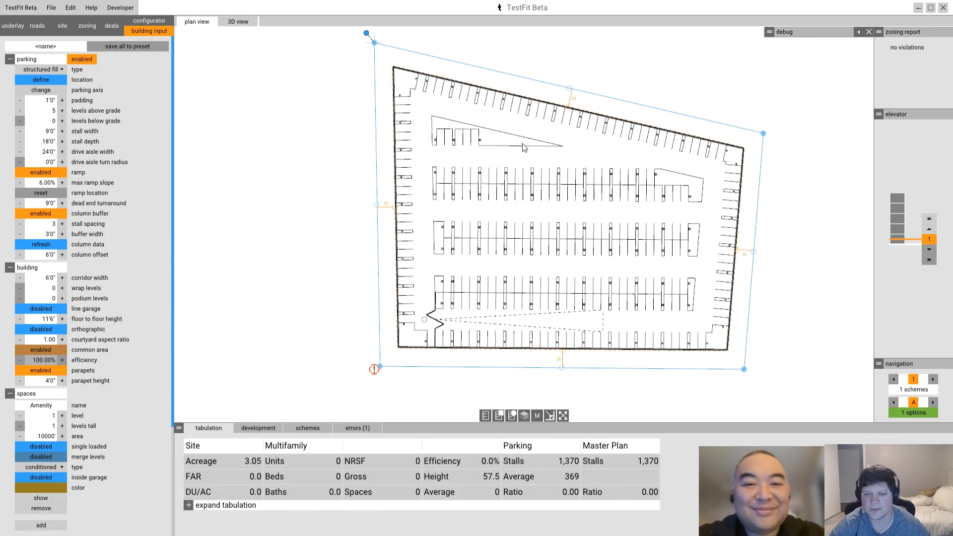